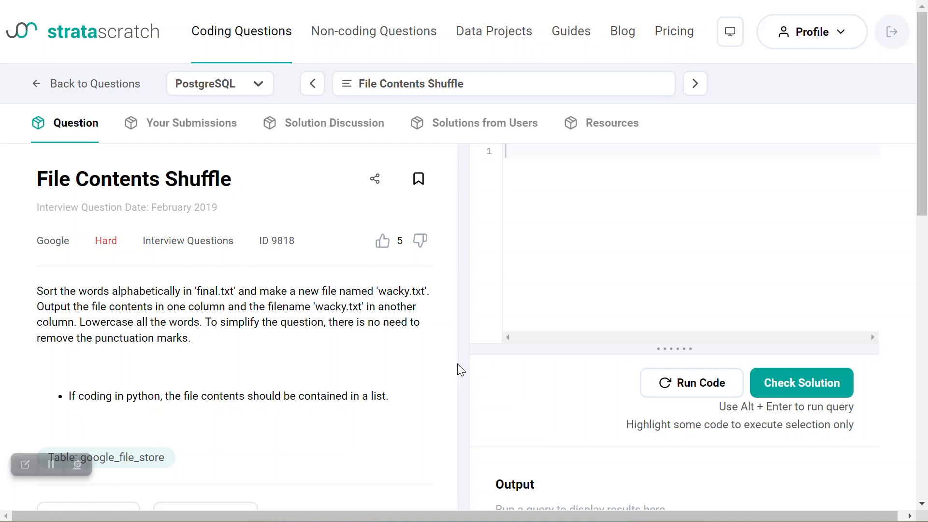
mouse_move(456, 364)
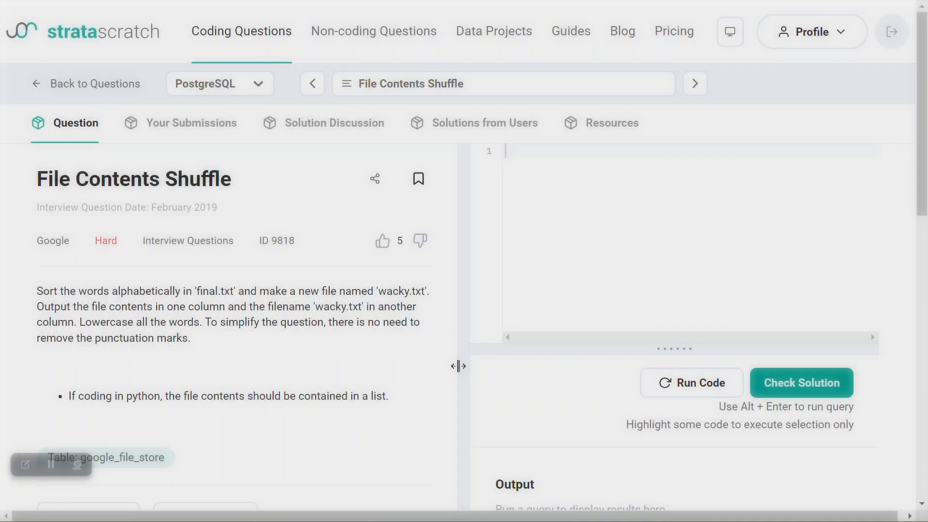
mouse_move(461, 373)
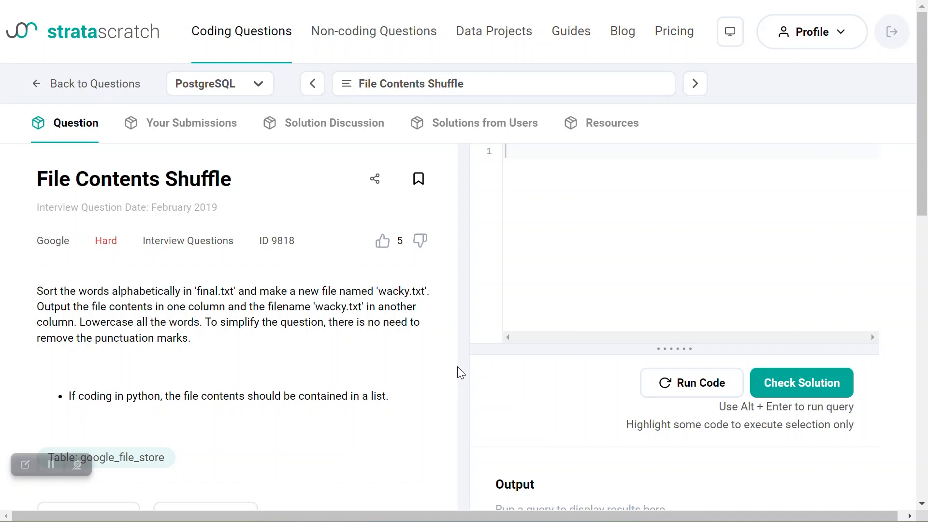
Preview the google_file_store table showing draft1.txt, draft2.txt and final.txt with their contents
scroll(down, 3)
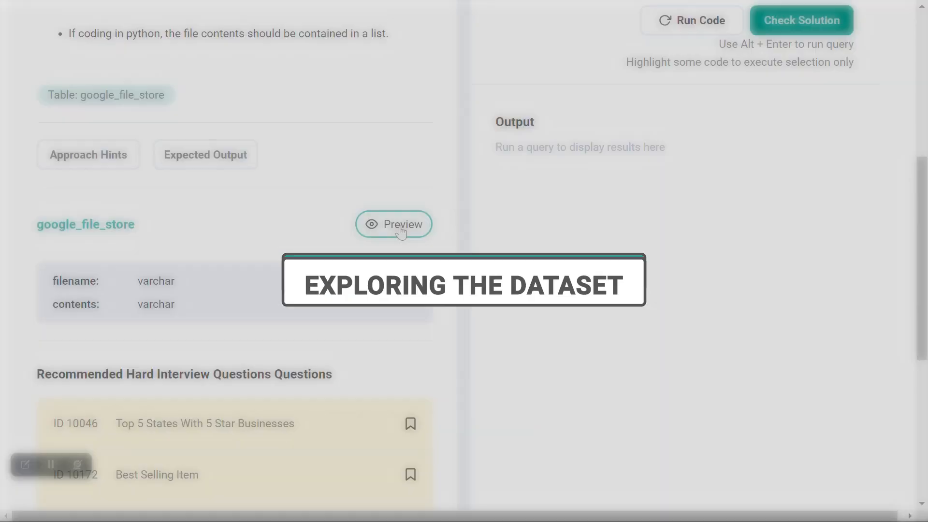
click(393, 224)
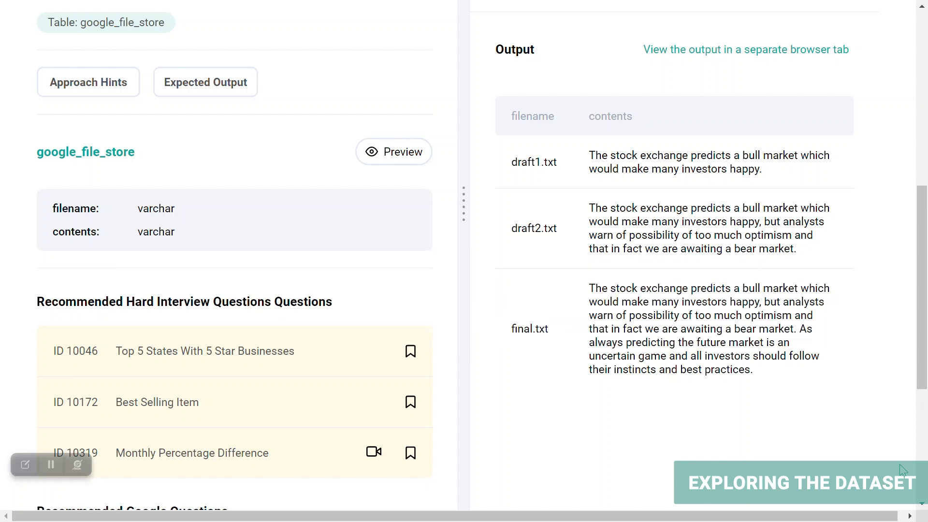
click(205, 82)
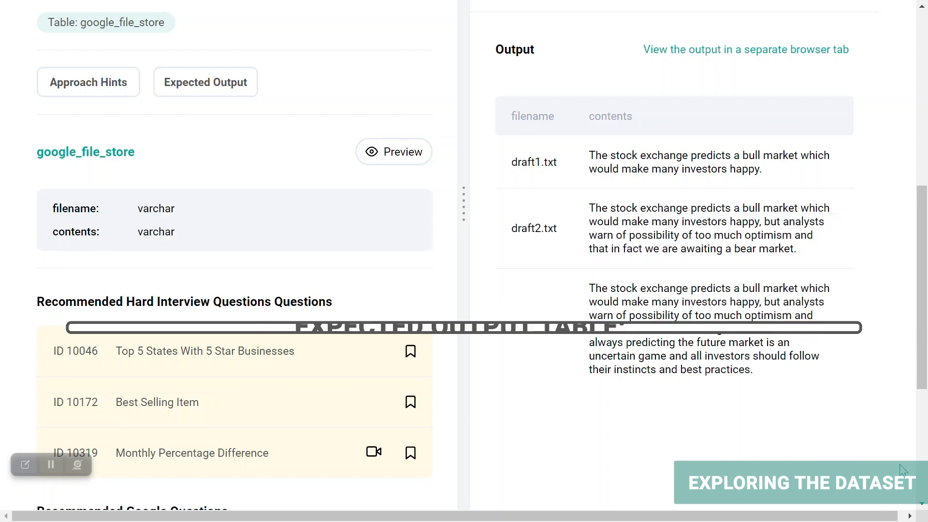
Reveal the expected output: one wacky.txt row of alphabetically sorted words
click(206, 82)
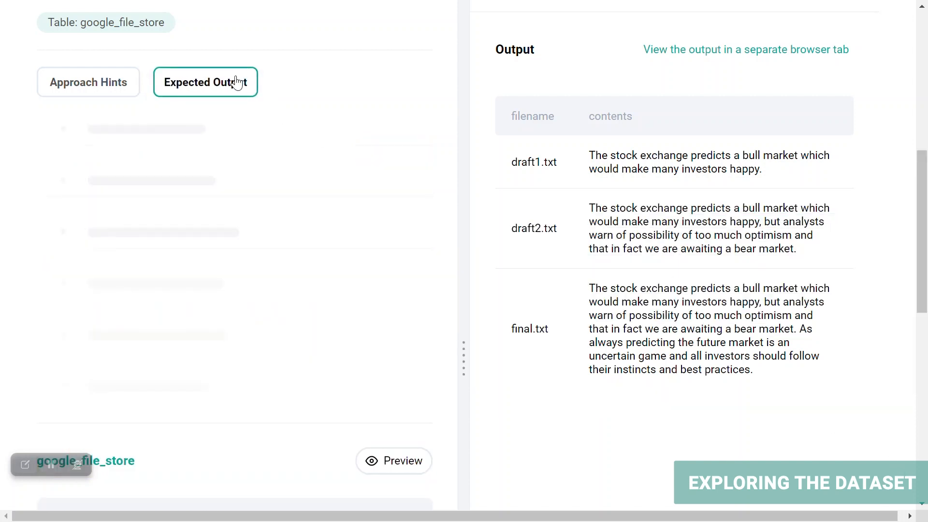
click(205, 82)
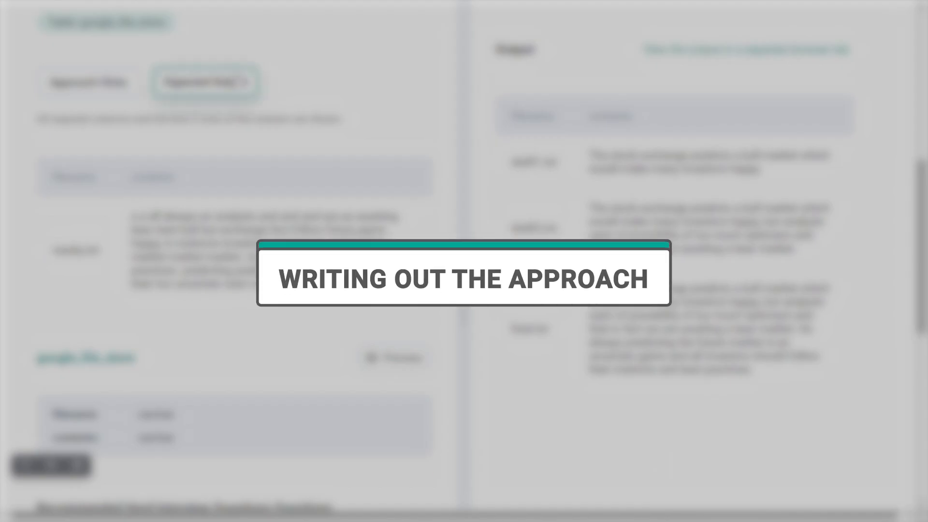
Comment a plan: filter final.txt, split into array and explode, sort, lowercase, return wacky.txt
scroll(up, 3)
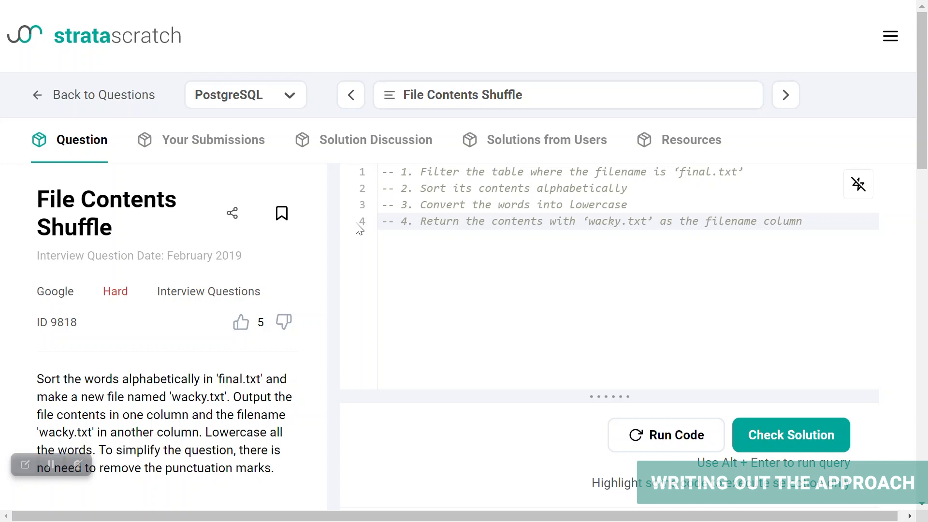
scroll(down, 3)
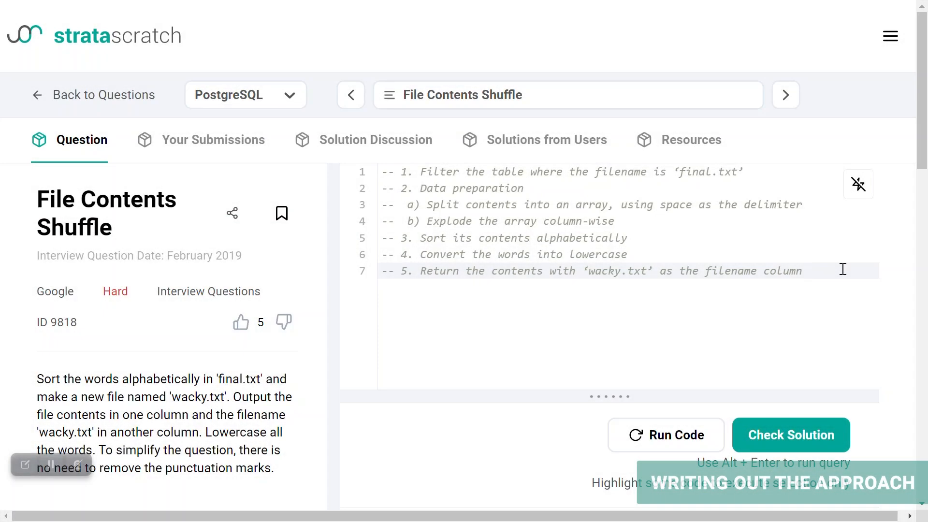
Add comment step 5 'Data reformatting' with array and string sub-steps, renumbering return to 6
scroll(down, 3)
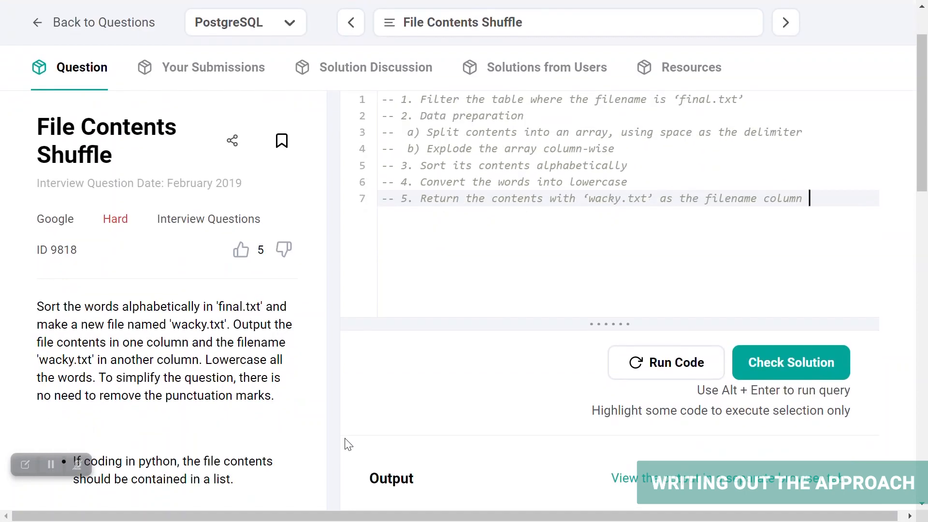
scroll(down, 3)
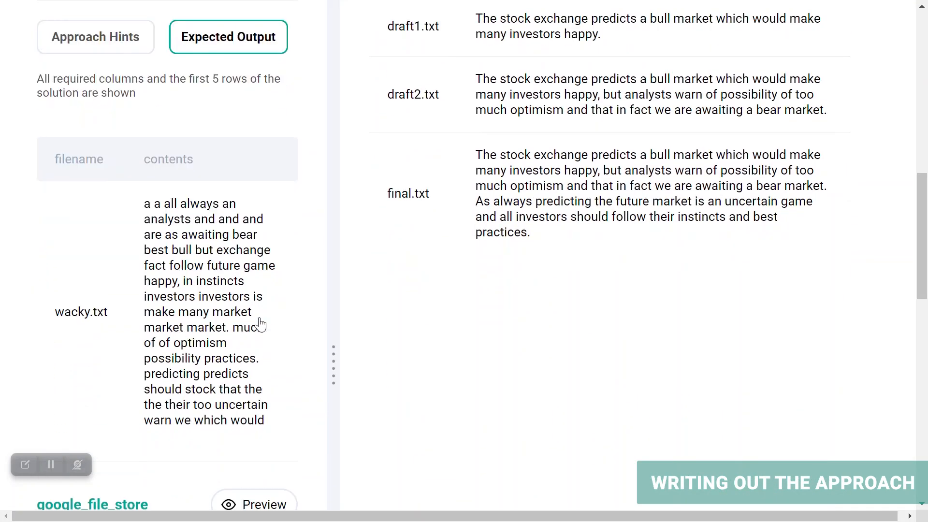
mouse_move(308, 365)
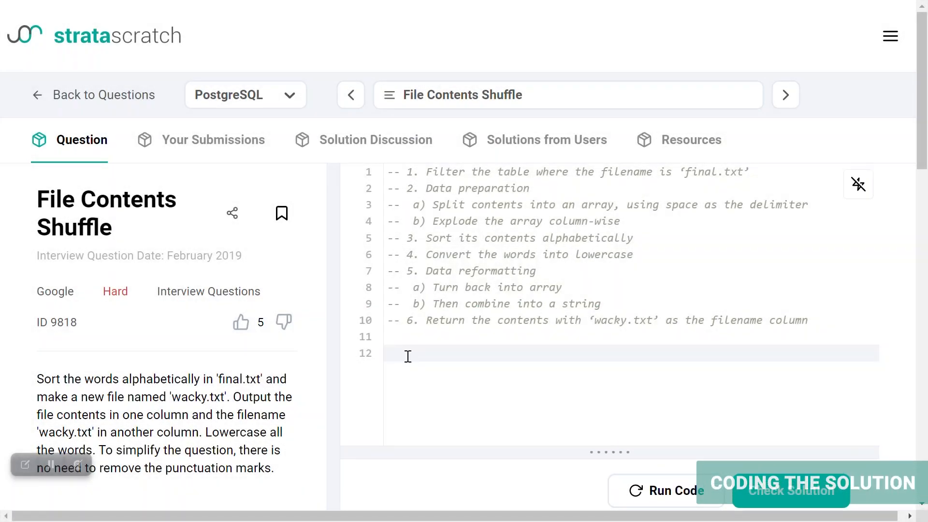
Query google_file_store with filename = 'final.txt', then rerun using ILIKE 'final%'
click(407, 354)
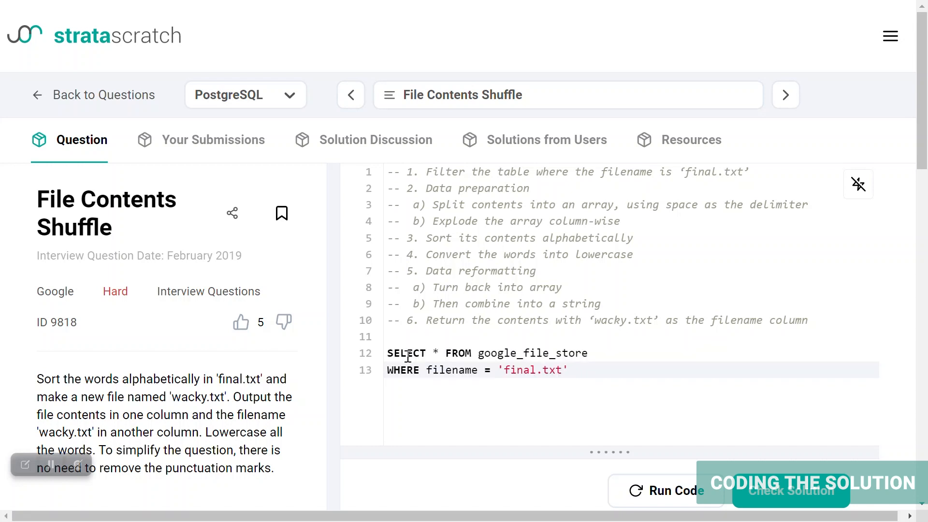
mouse_move(626, 398)
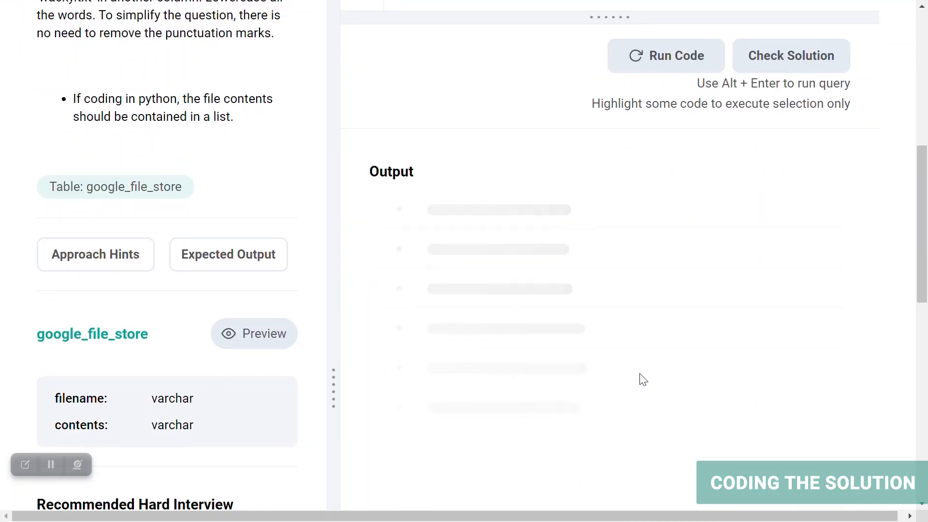
click(666, 56)
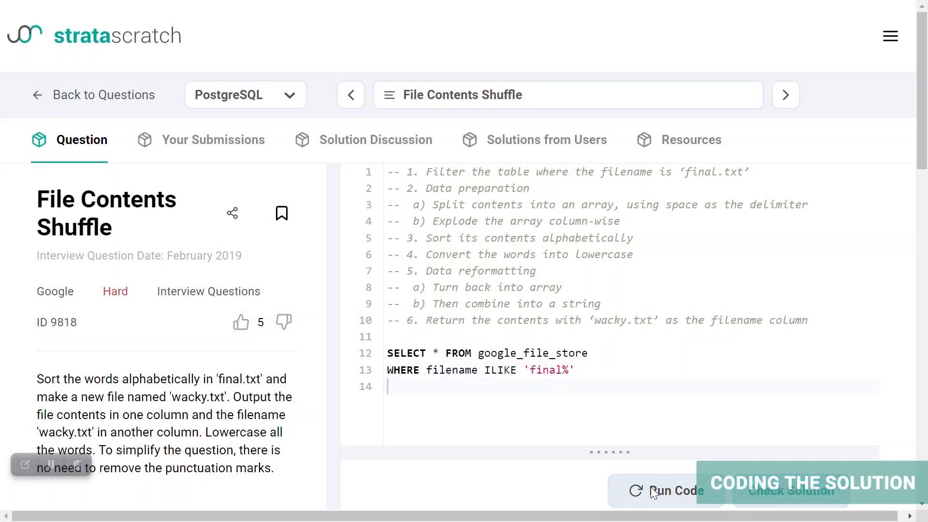
click(665, 490)
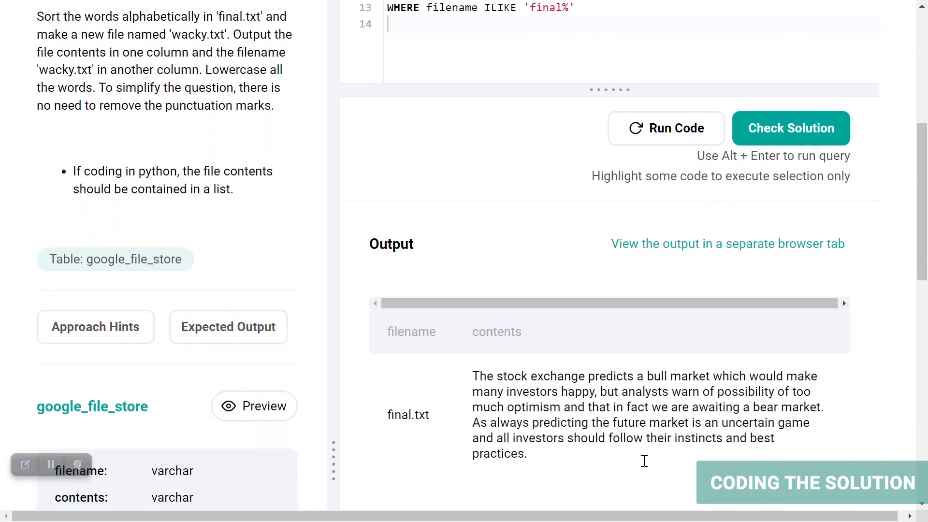
scroll(down, 3)
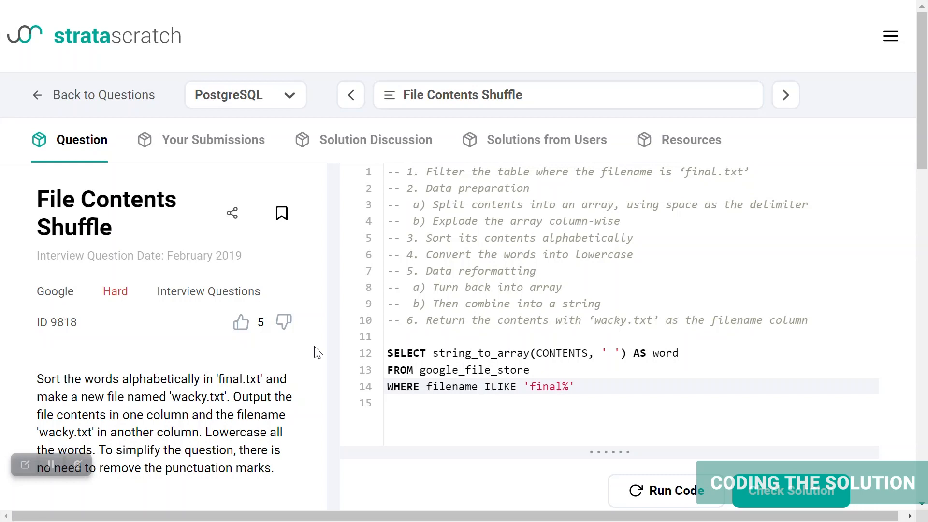
Run SELECT UNNEST(string_to_array(contents, ' ')) AS word for final% files, one word per row
click(573, 386)
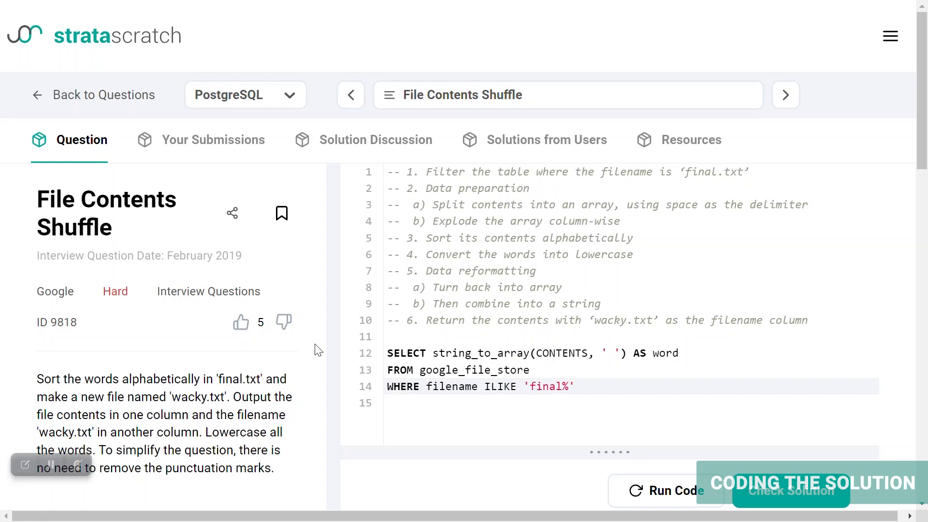
click(573, 385)
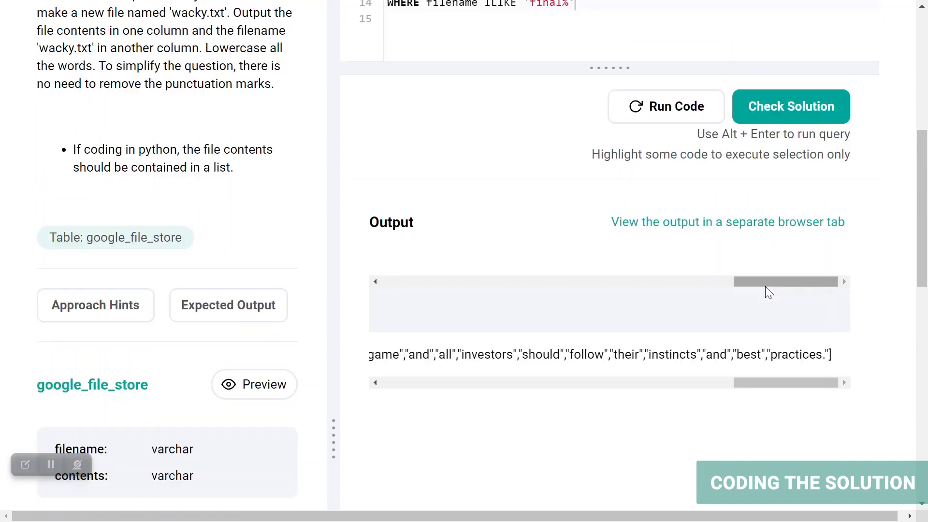
scroll(up, 3)
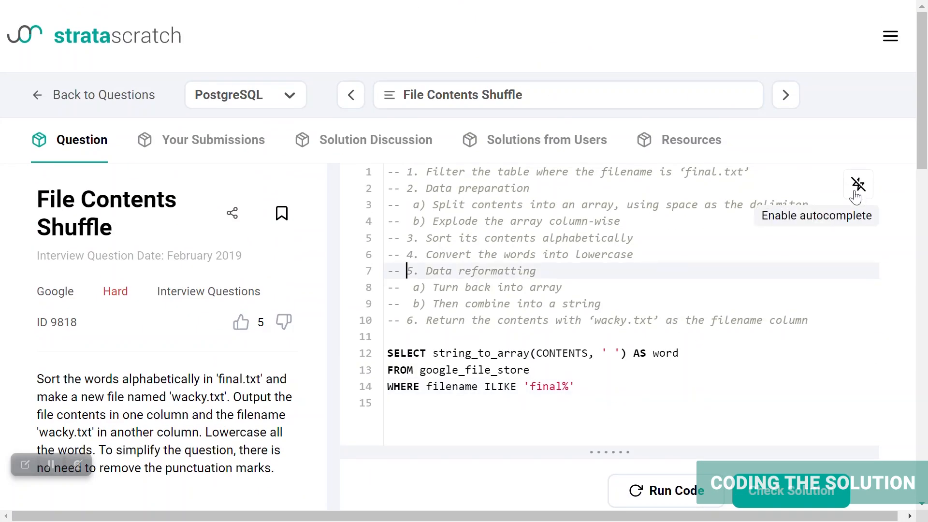
scroll(down, 3)
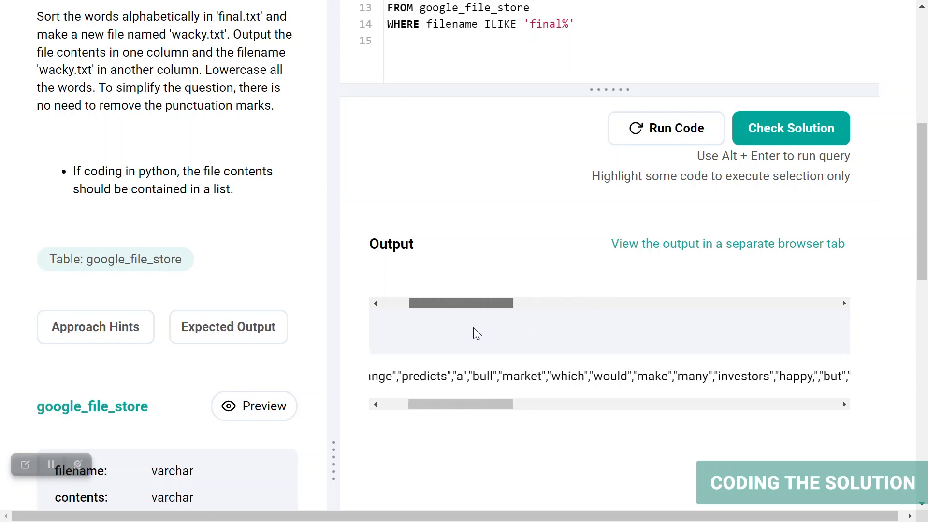
scroll(up, 3)
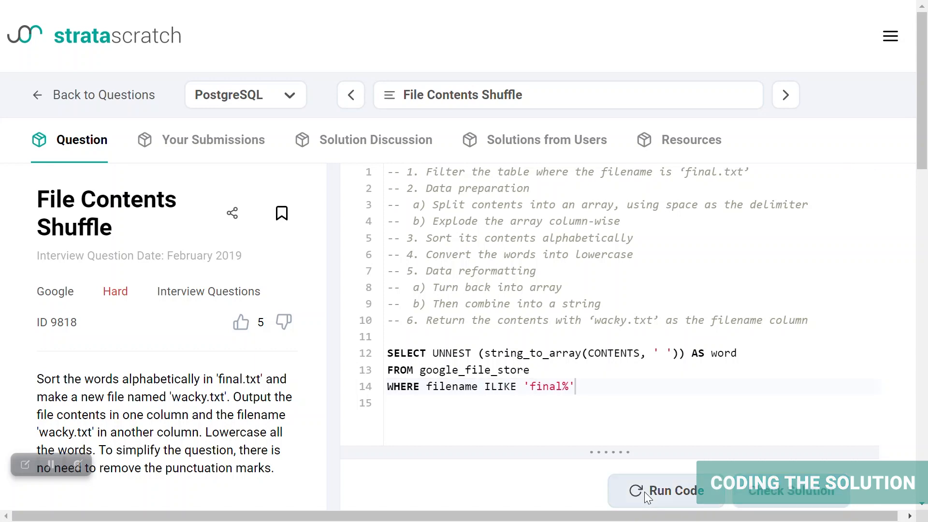
click(665, 490)
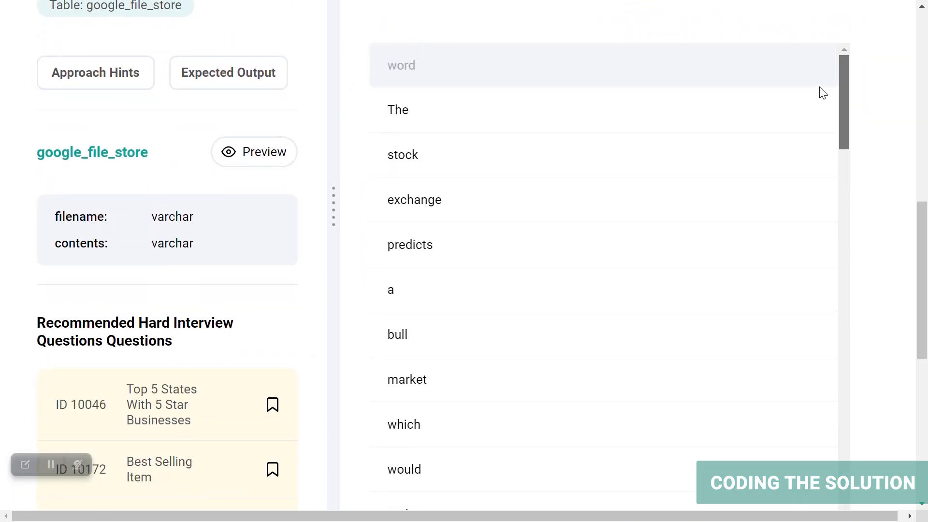
scroll(down, 3)
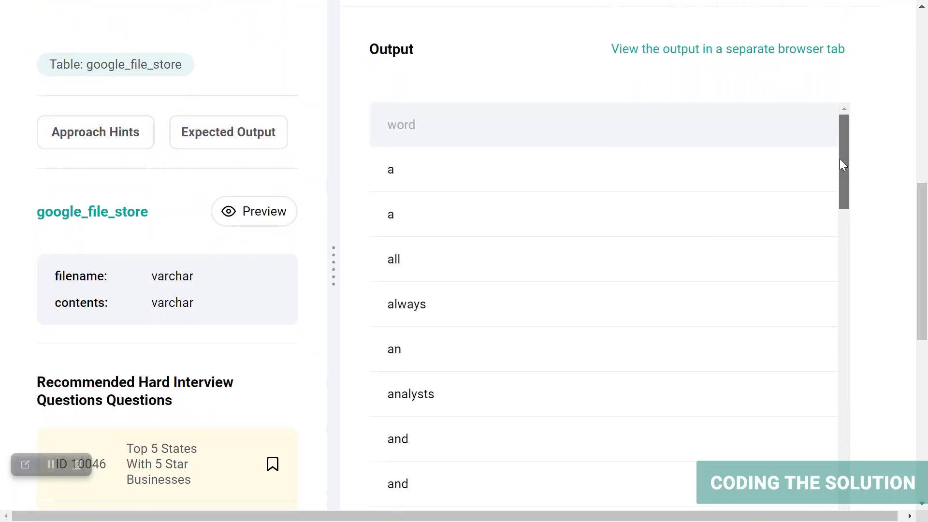
Sort words with ORDER BY word in subquery base and select lower(word) AS contents
scroll(down, 3)
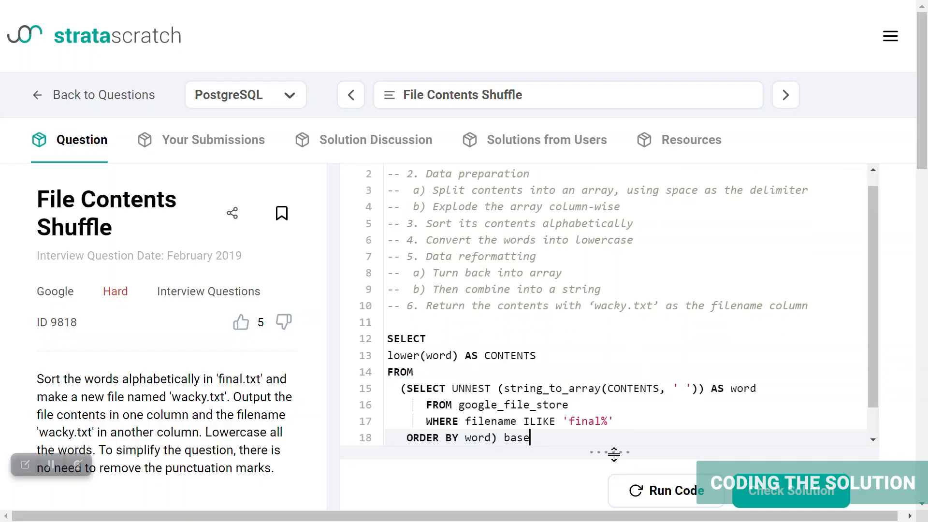
click(667, 490)
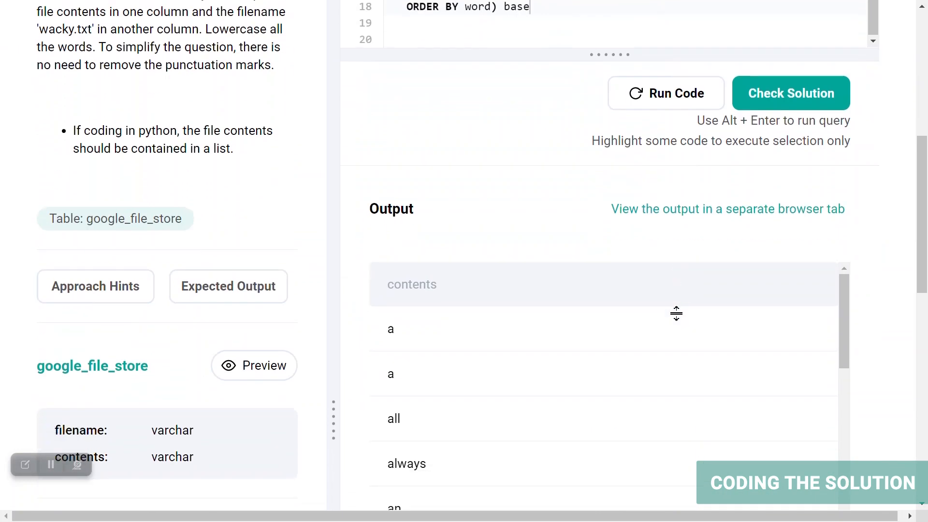
scroll(down, 3)
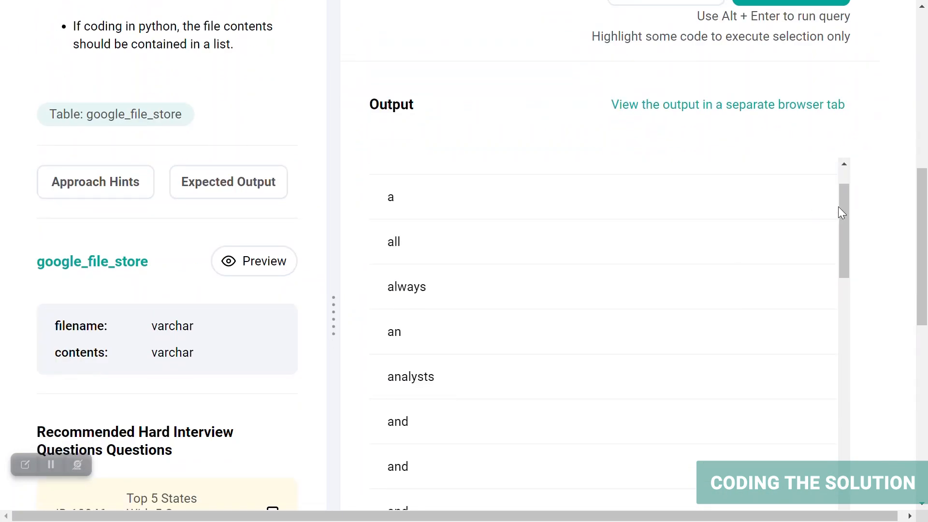
scroll(down, 3)
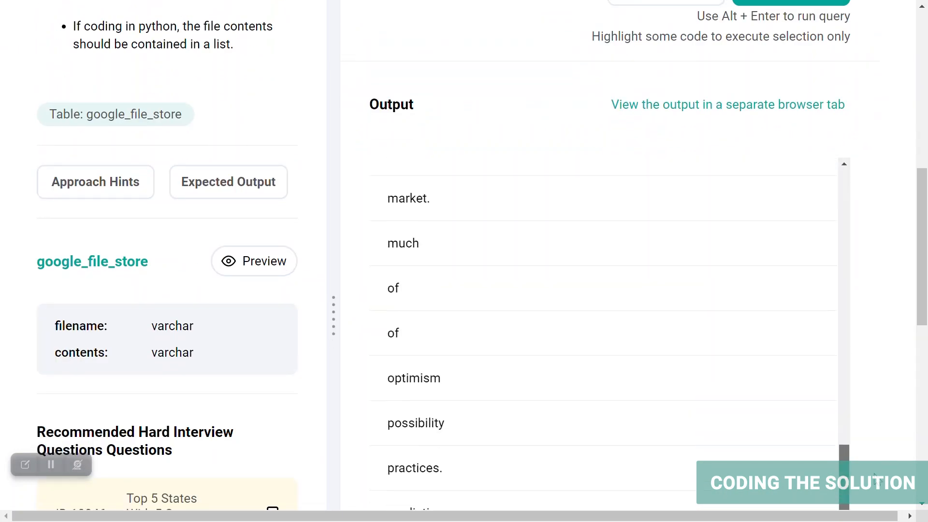
scroll(up, 3)
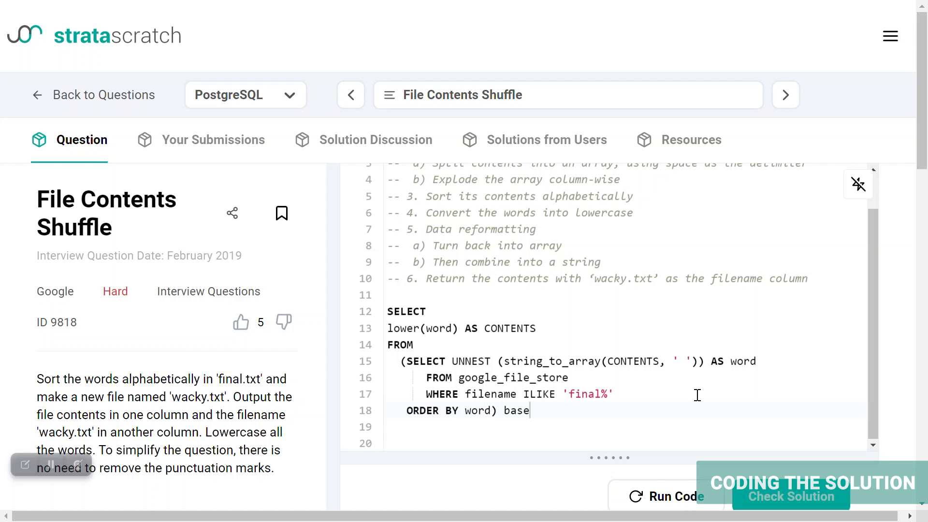
mouse_move(653, 411)
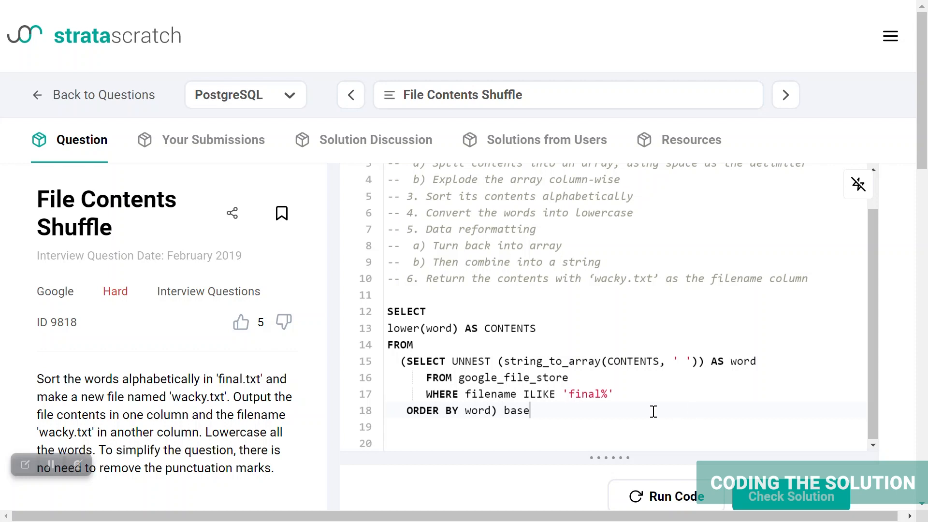
mouse_move(610, 416)
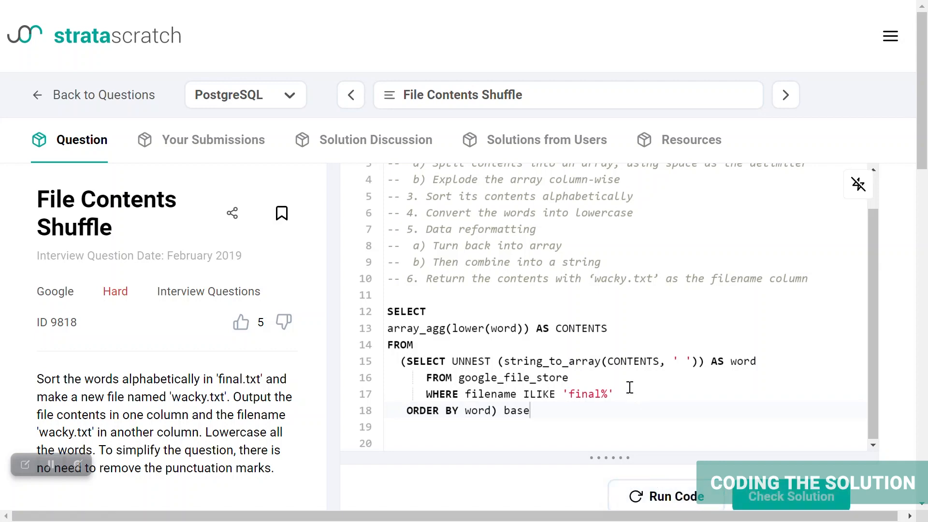
Wrap lower(word) in array_agg() to return the sorted lowercase words as one array
scroll(down, 3)
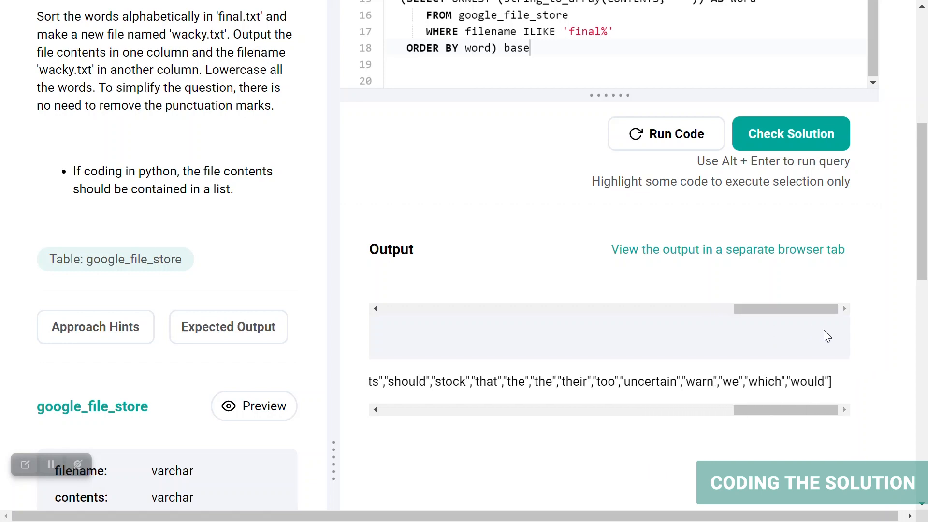
scroll(up, 3)
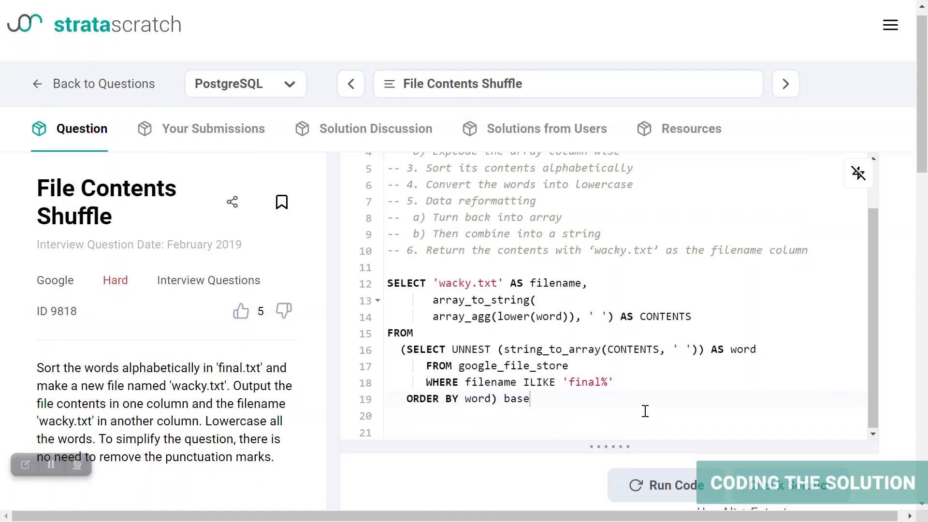
Select 'wacky.txt' AS filename with array_to_string(array_agg(...), ' ') as the joined contents
scroll(down, 3)
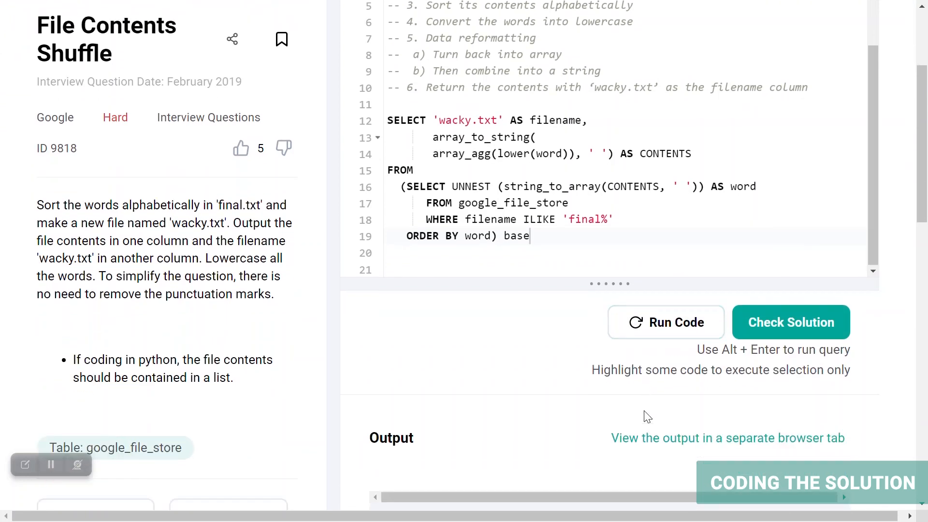
scroll(down, 3)
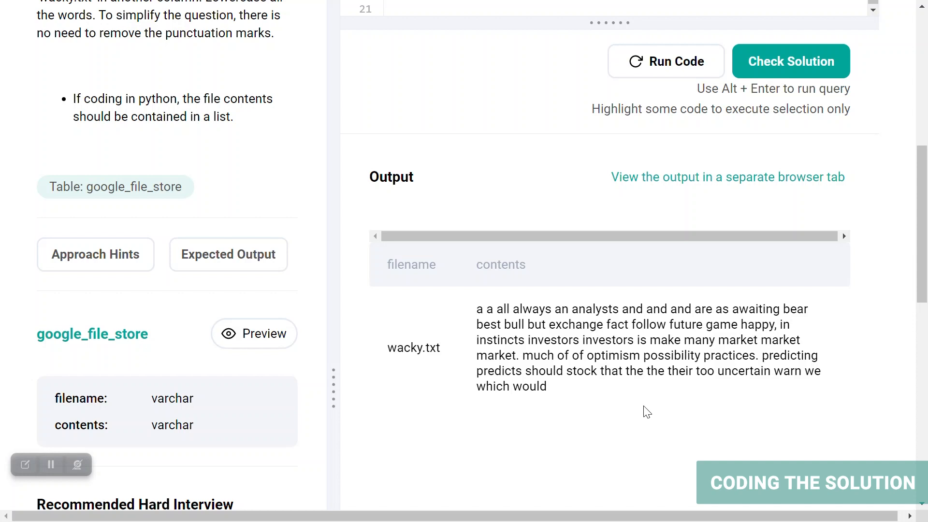
scroll(down, 3)
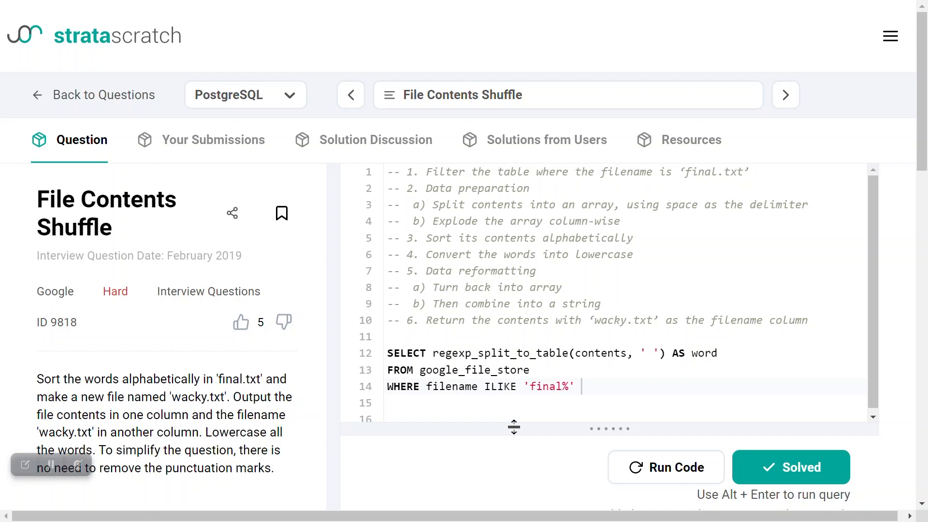
mouse_move(643, 465)
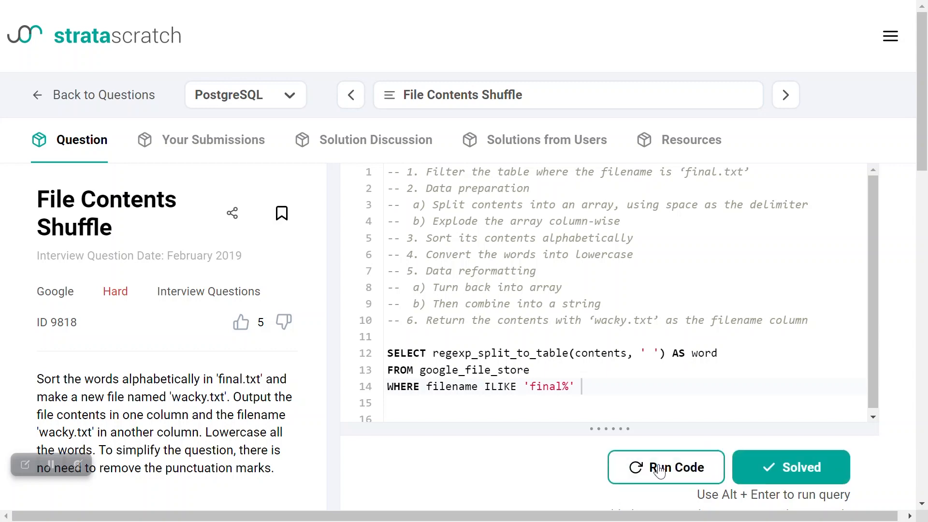
Run the regexp_split_to_table query and scroll through the split words starting The, stock, exchange
click(665, 467)
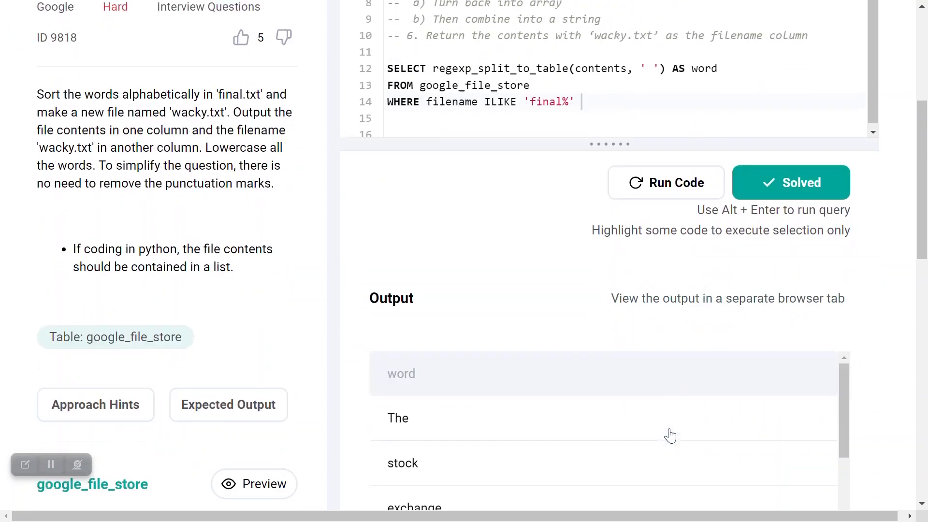
scroll(down, 3)
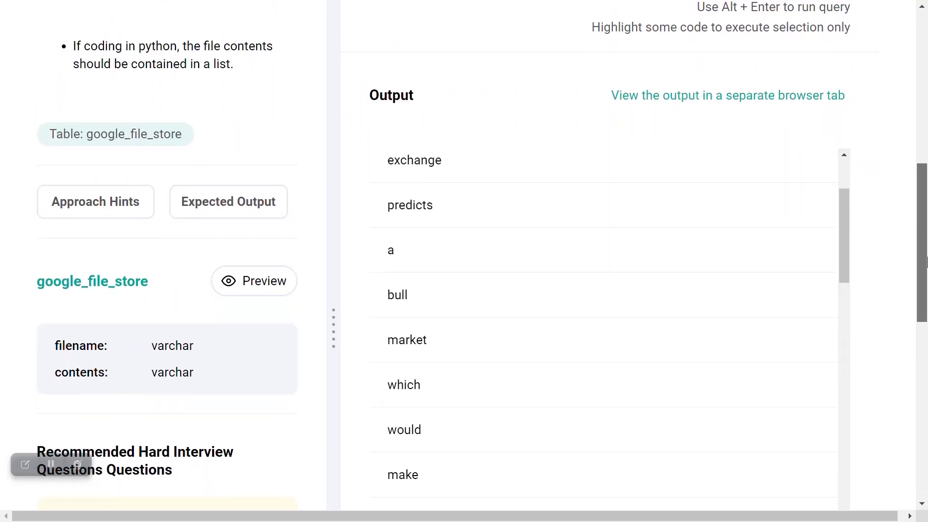
scroll(down, 3)
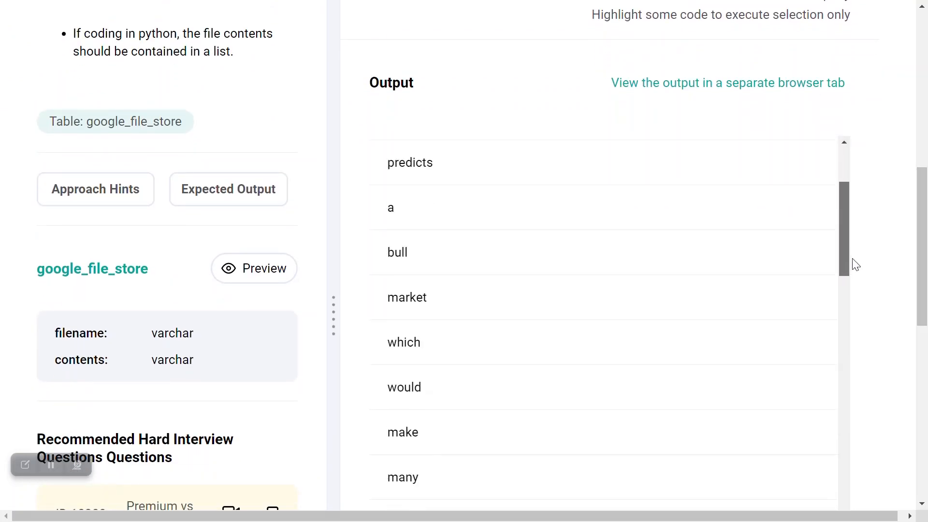
scroll(down, 3)
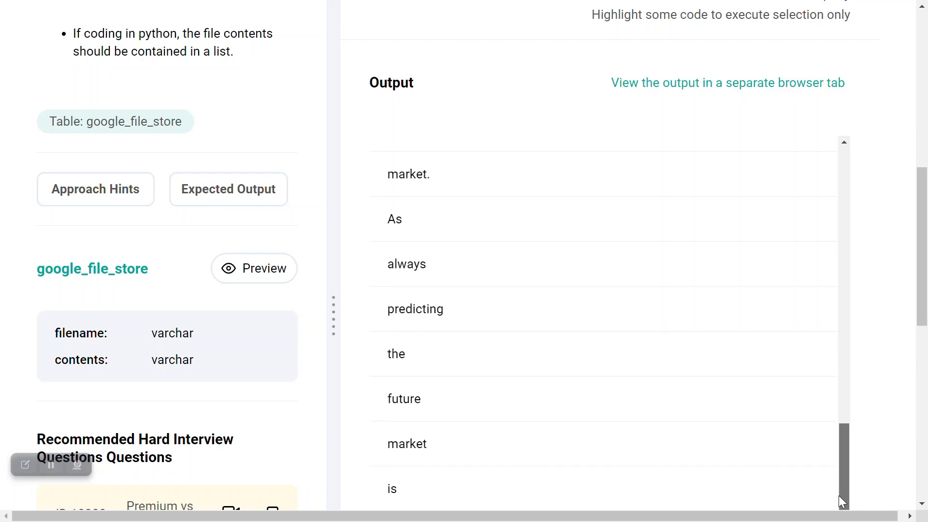
scroll(up, 3)
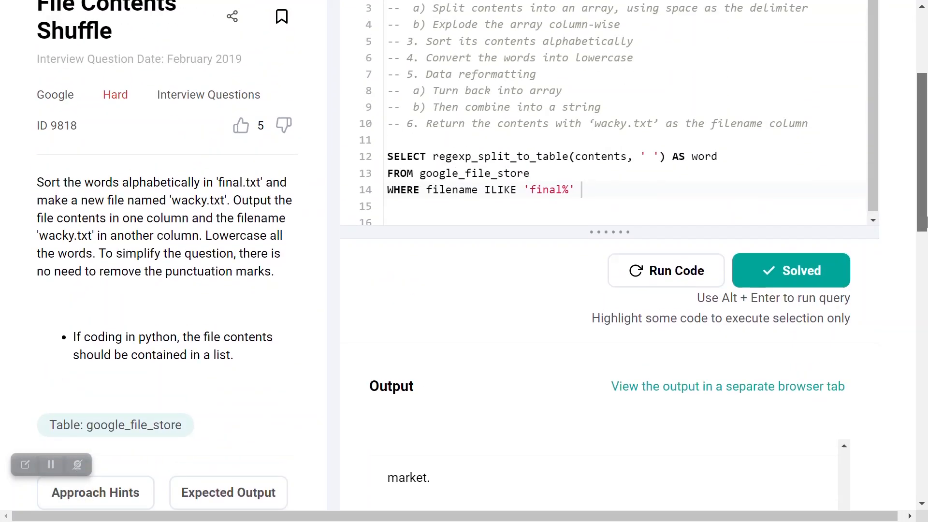
scroll(up, 3)
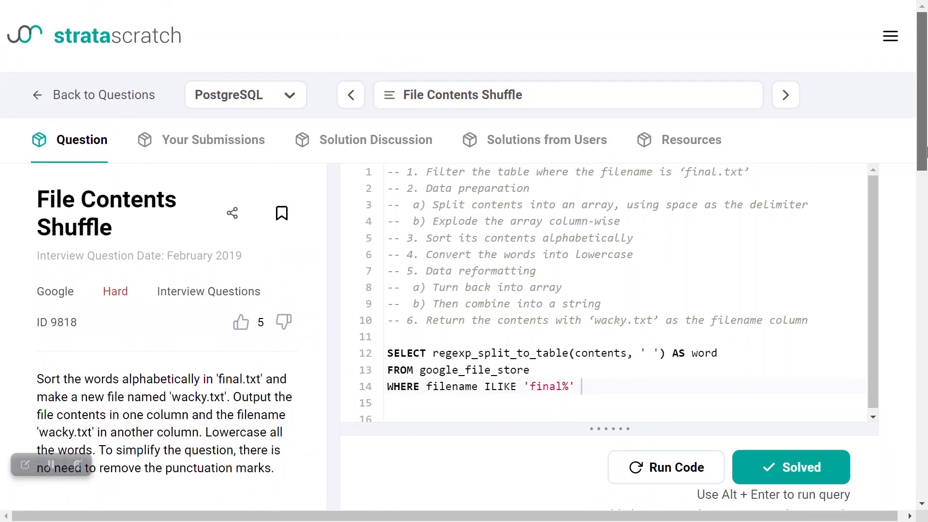